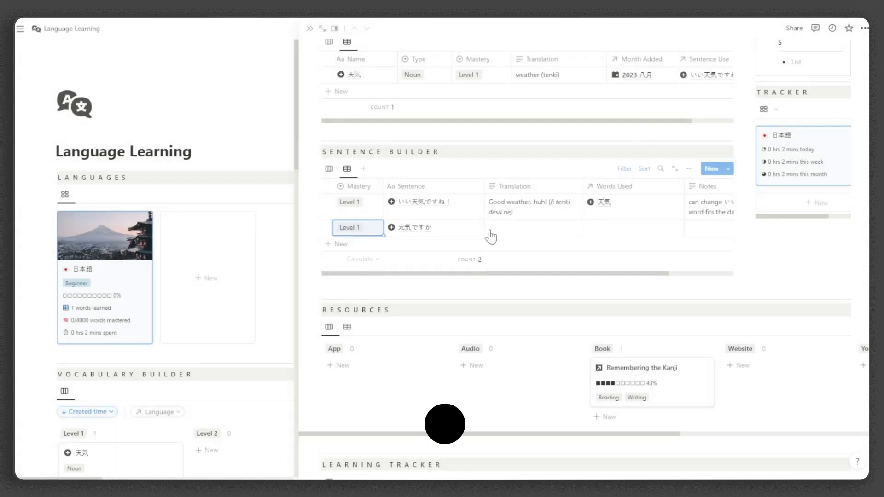
Step: Enter the translation How are you? (Genki desu) for 元気ですか
type("How are you?")
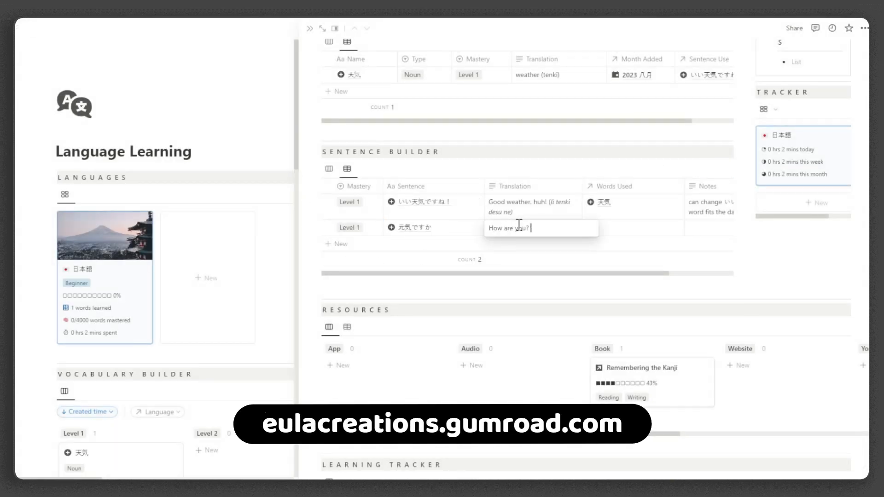
type("(Genki desu)")
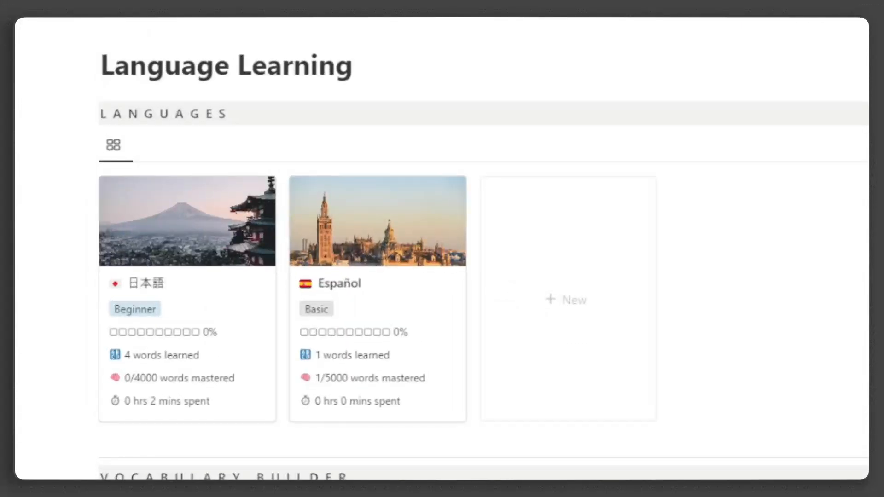
scroll("down", 3)
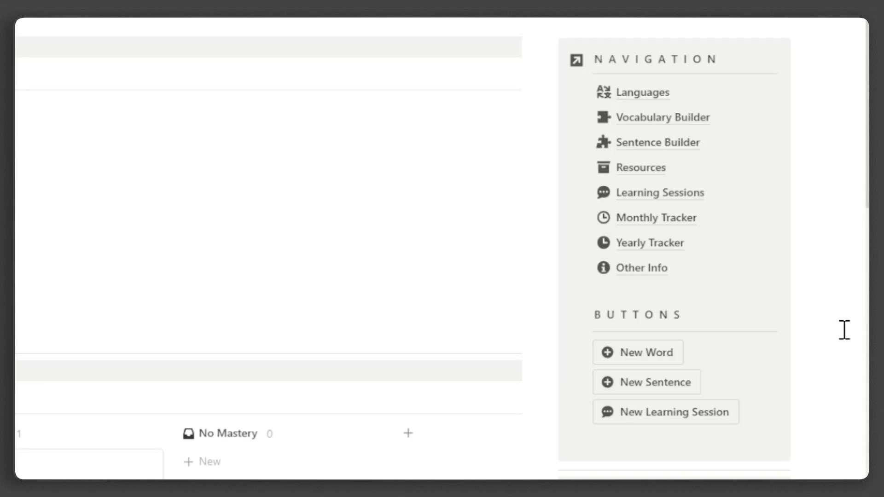
scroll("down", 3)
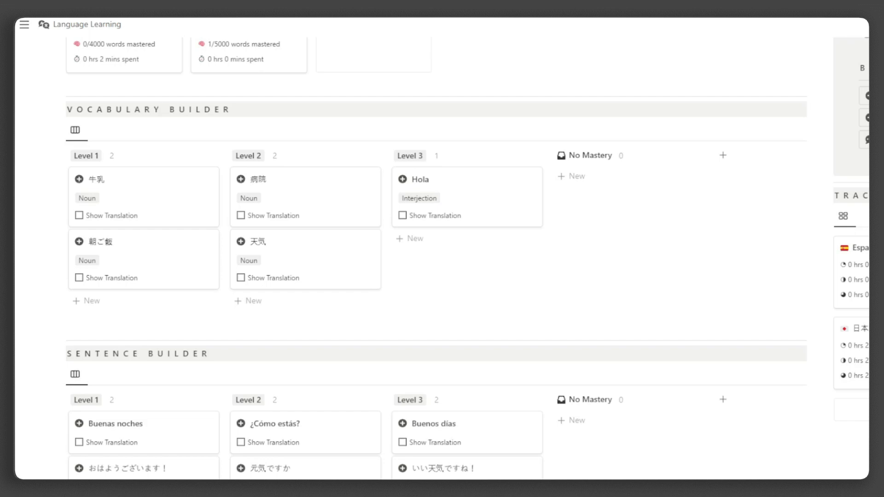
Step: Show translations for 牛乳 and いい天気ですね！ and filter the board to 日本語 only
left_click(79, 215)
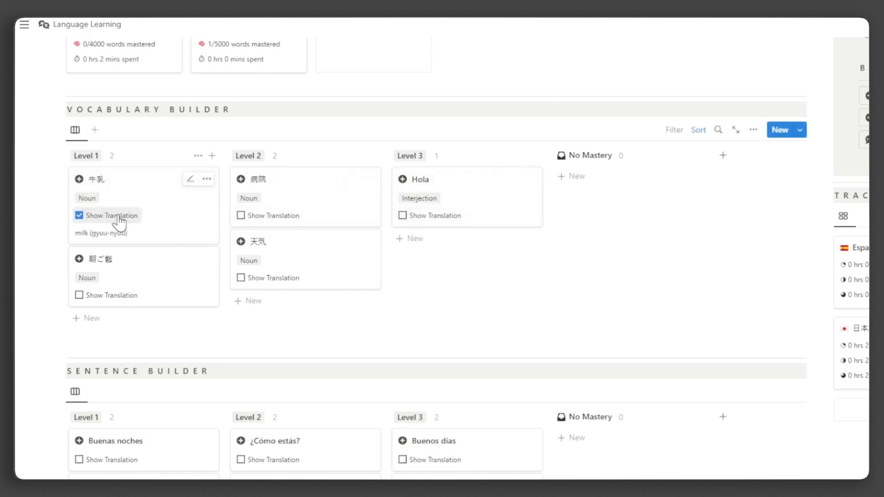
mouse_move(564, 295)
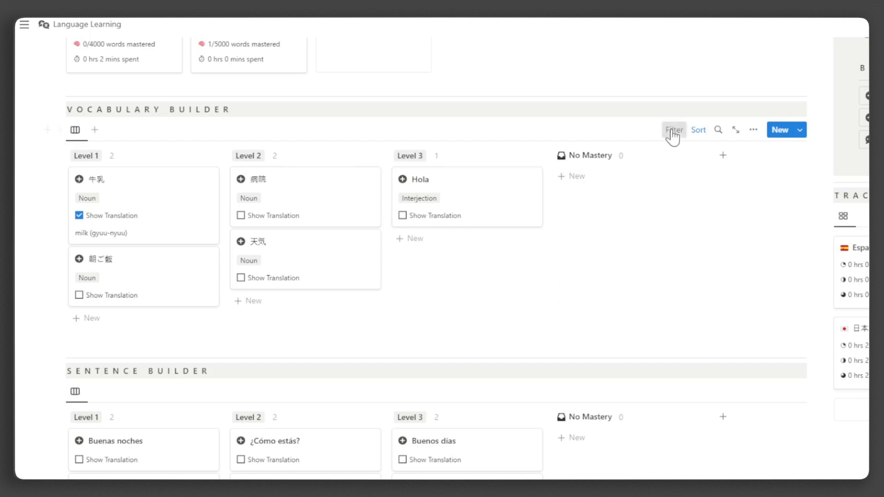
left_click(674, 130)
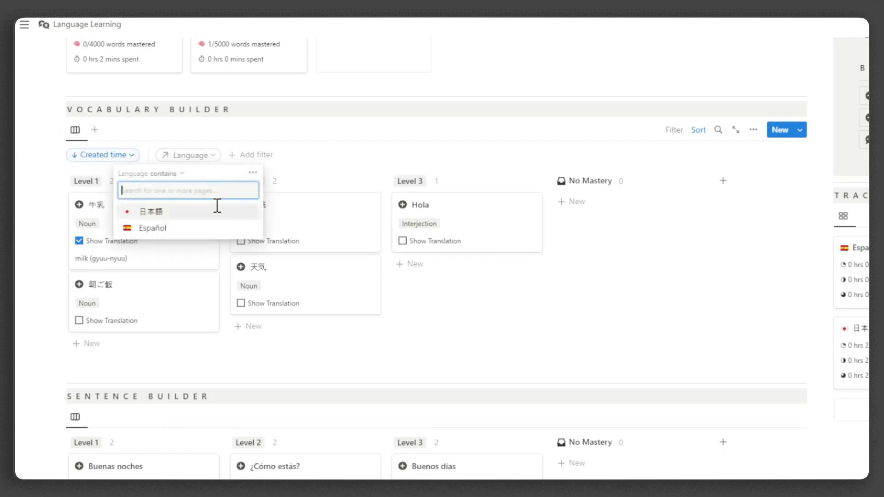
left_click(149, 212)
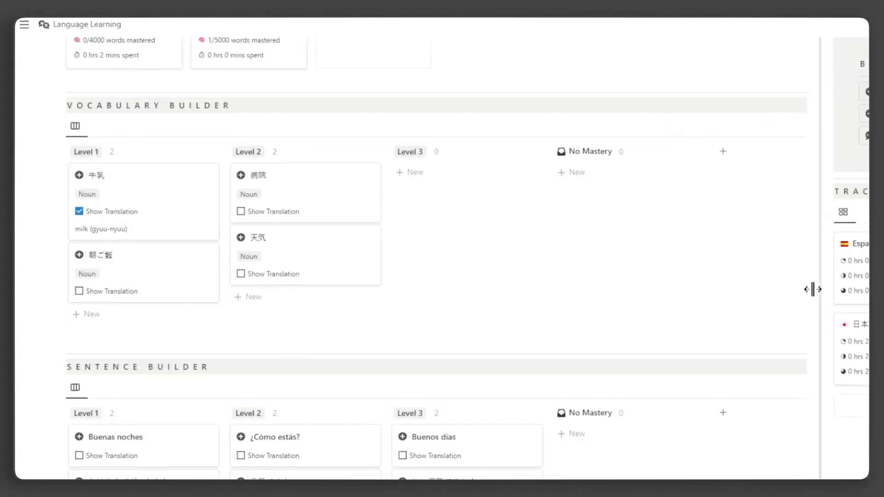
scroll("down", 3)
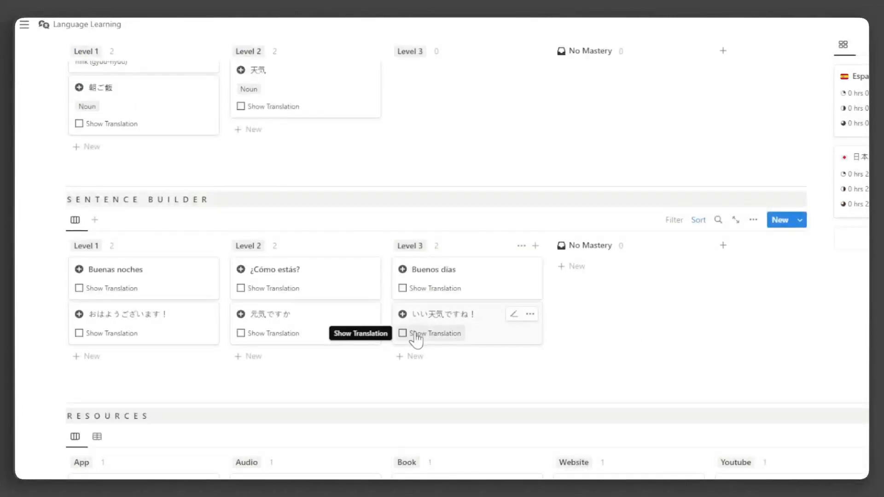
left_click(402, 334)
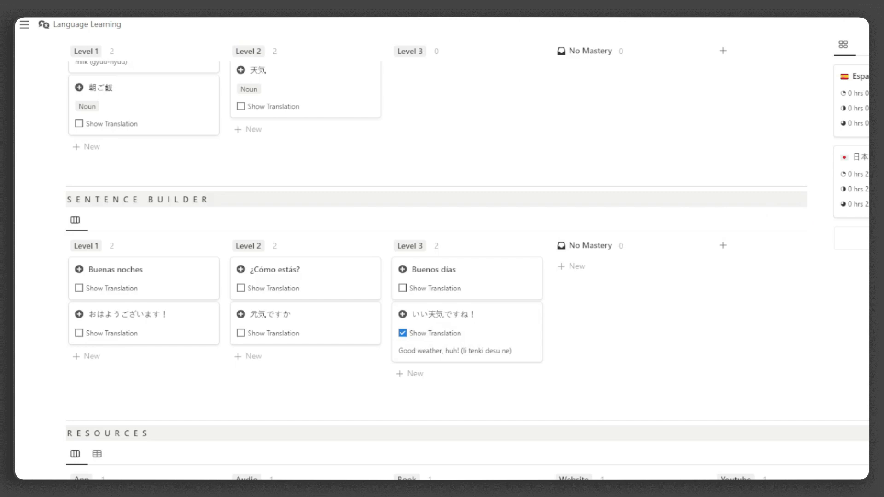
scroll("down", 3)
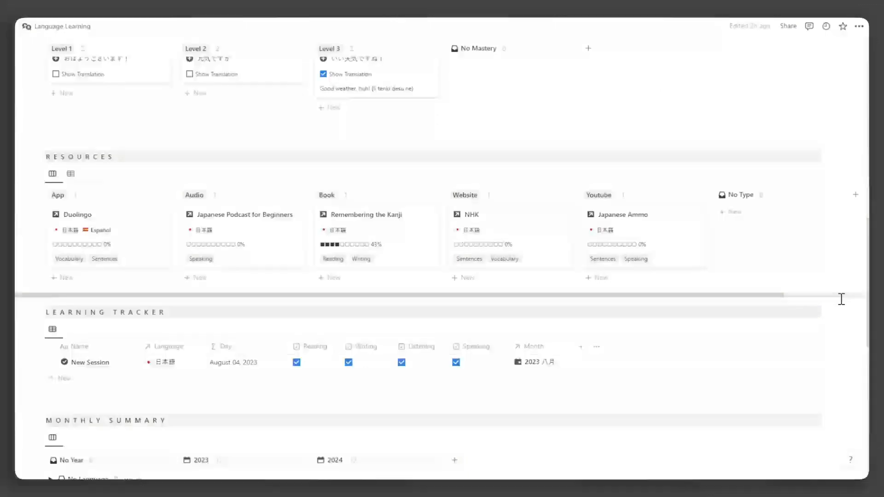
left_click(71, 173)
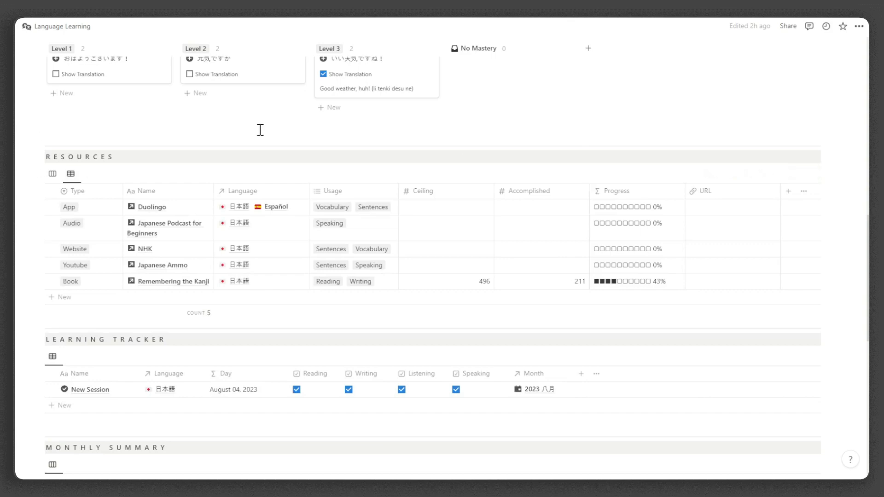
left_click(52, 175)
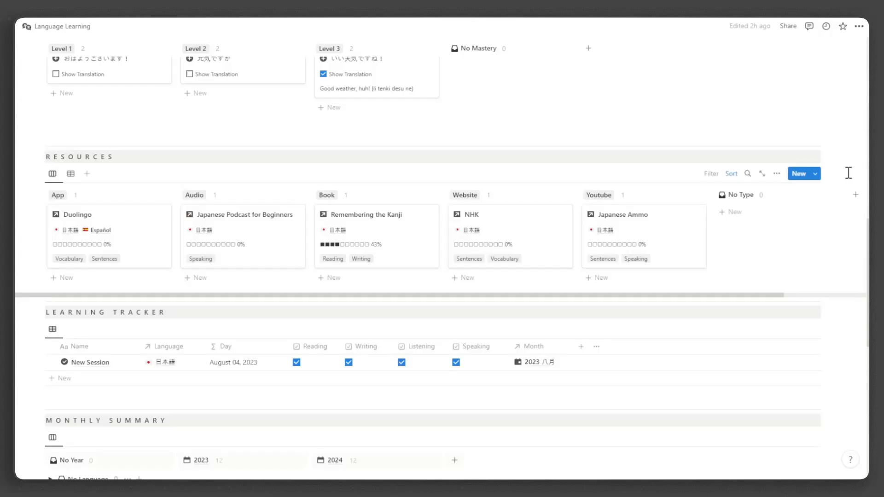
scroll("down", 3)
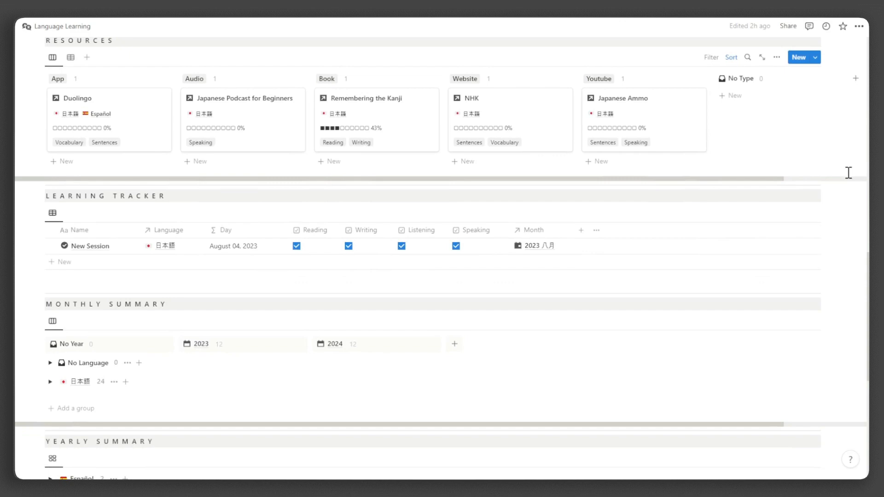
scroll("down", 3)
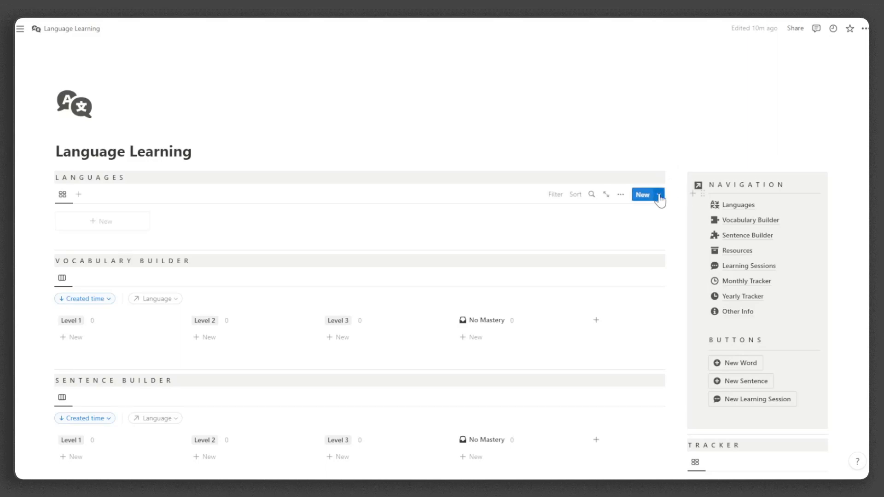
Step: Make New Language the default template for the Languages database
left_click(659, 194)
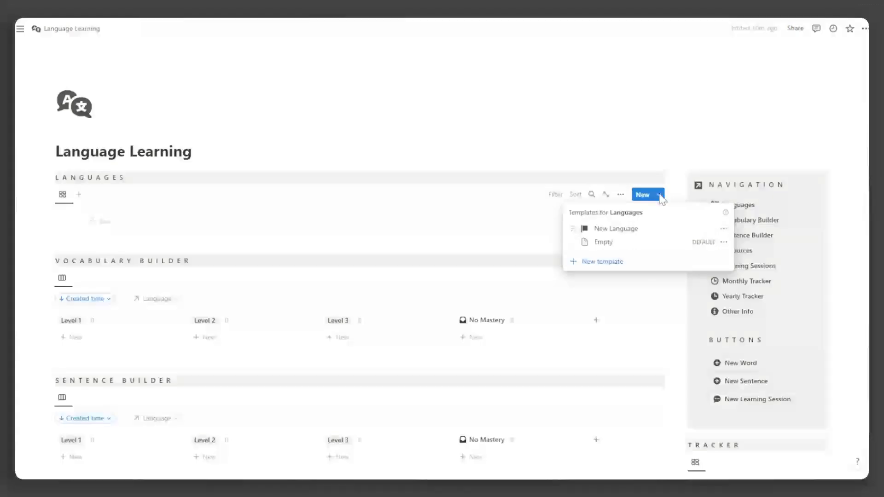
left_click(722, 229)
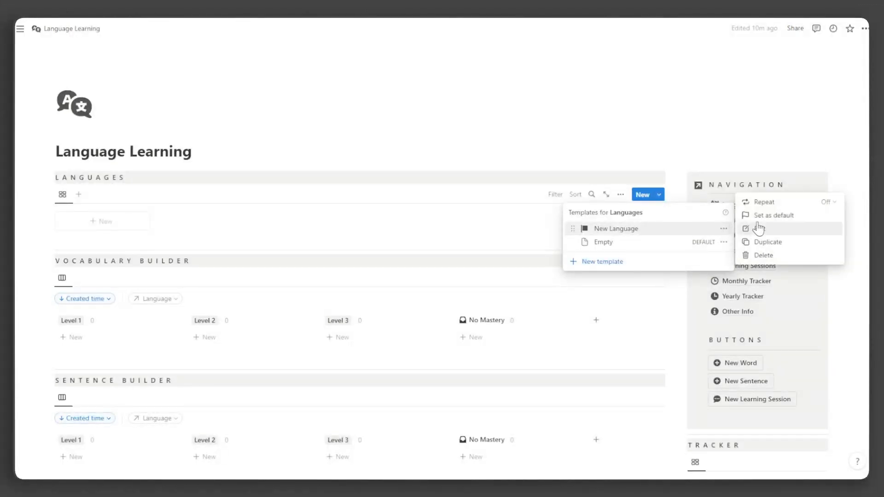
left_click(772, 216)
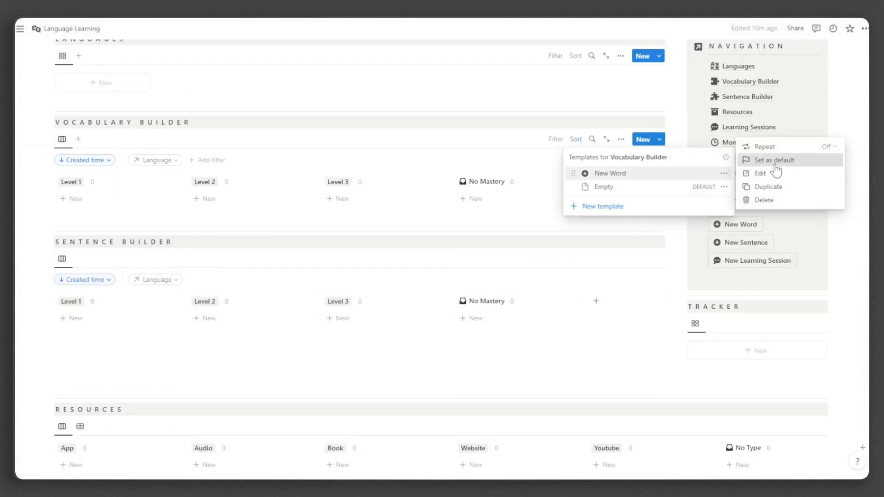
Step: Make New Word and New Month 2023 the defaults for Vocabulary and Monthly Tracker, for all views
left_click(773, 160)
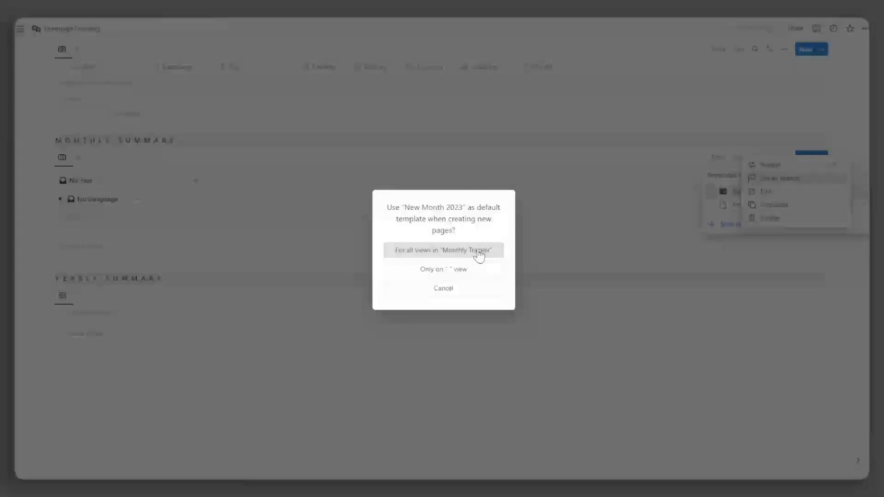
left_click(443, 250)
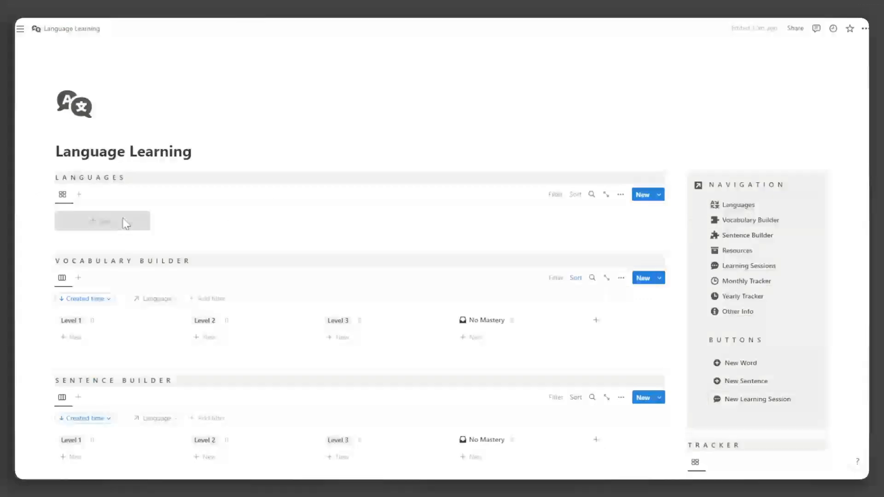
Step: Create a 日本語 language page with Beginner proficiency and a 4000-word goal
left_click(102, 221)
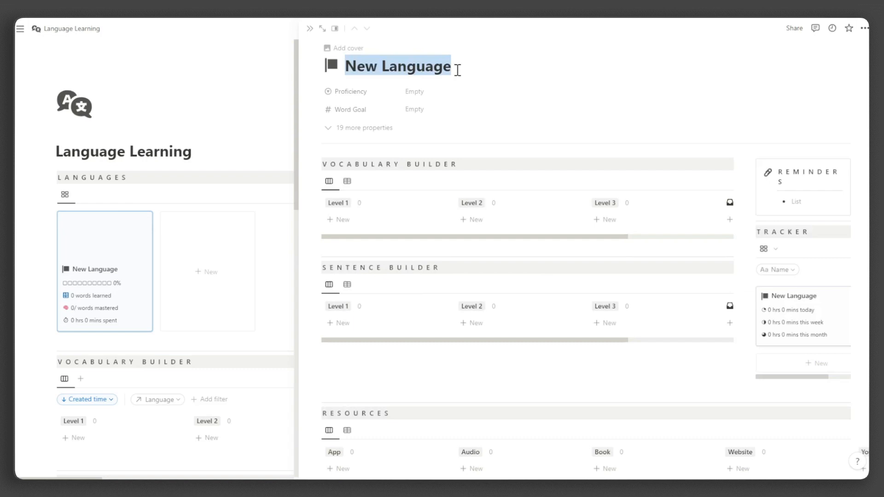
type("日本語")
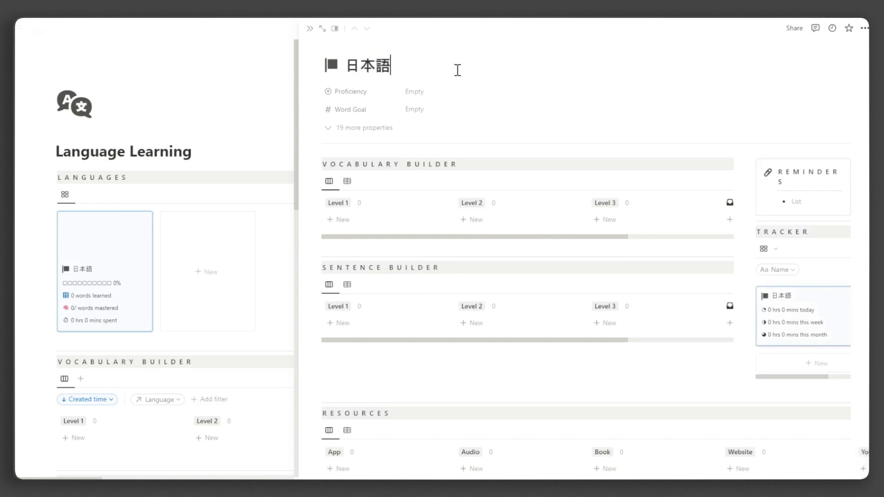
left_click(330, 64)
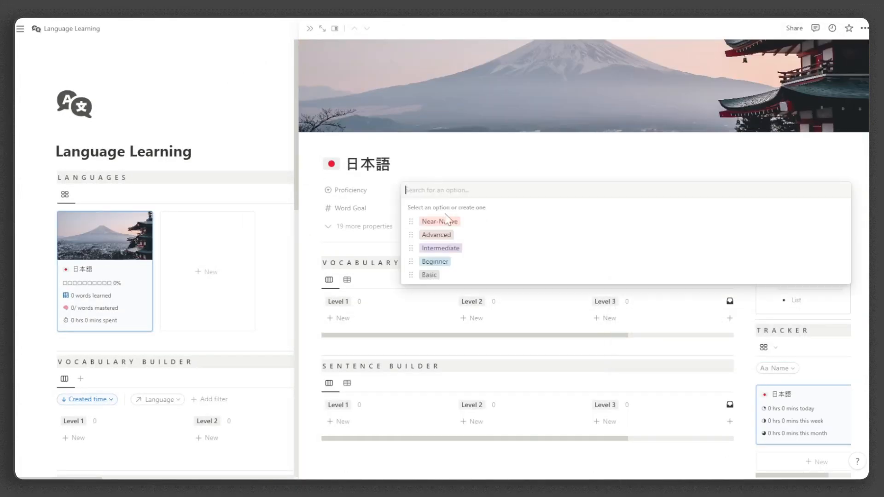
left_click(434, 262)
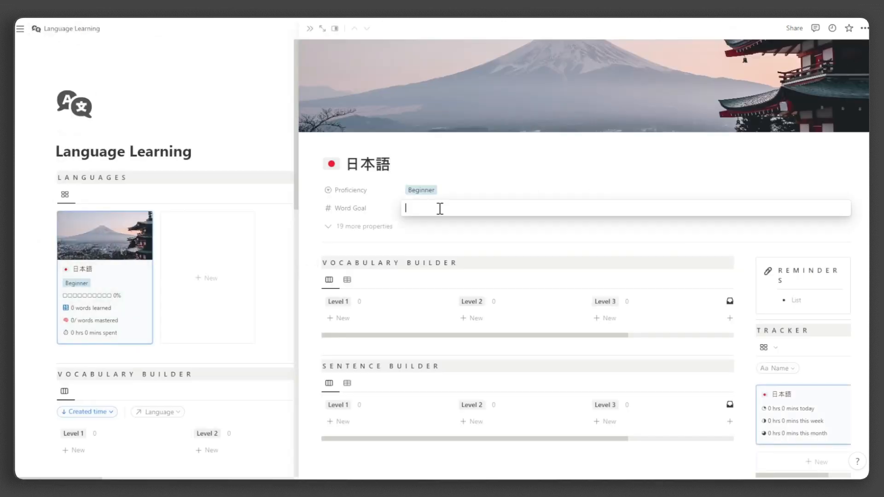
type("4000")
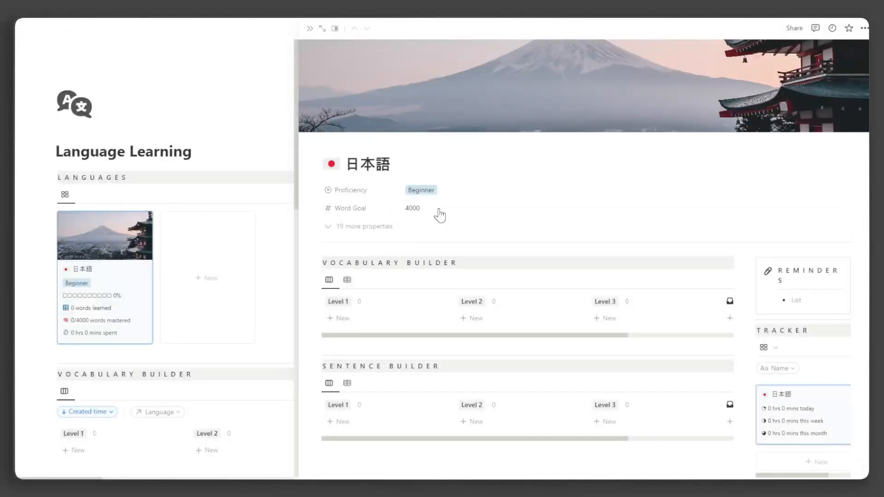
Step: Filter the Japanese page's tracker by Name 日本語
scroll("down", 3)
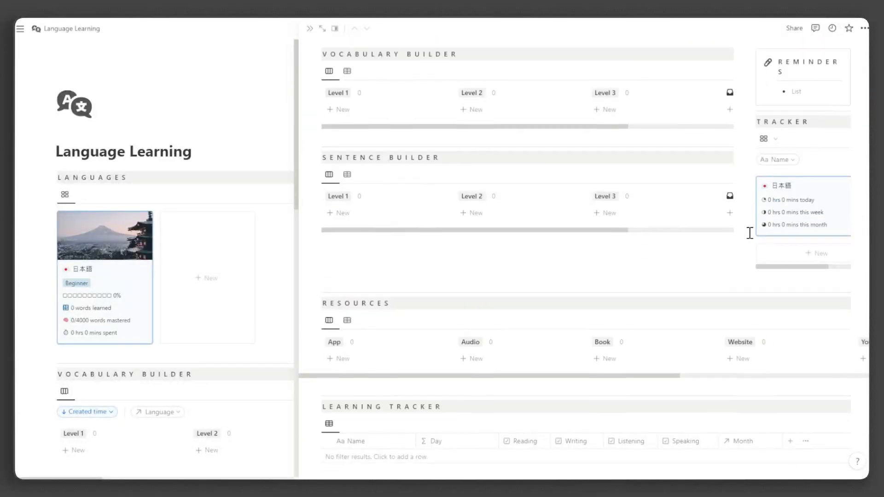
scroll("down", 3)
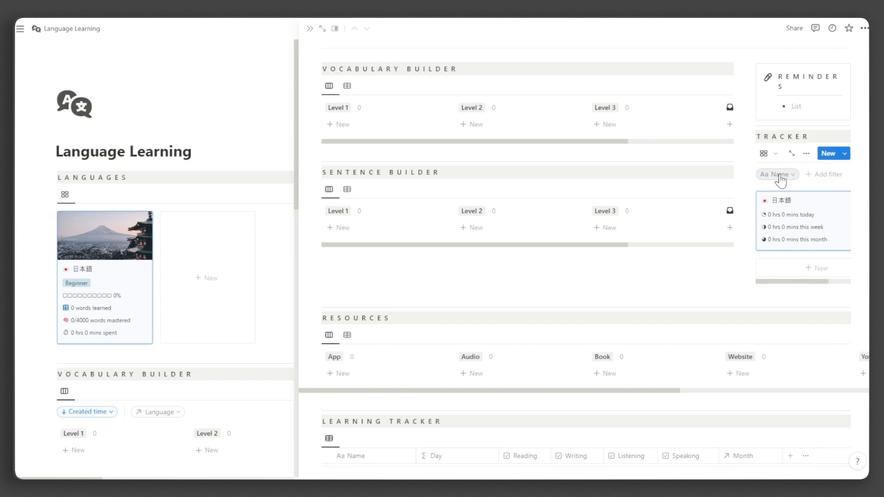
left_click(776, 175)
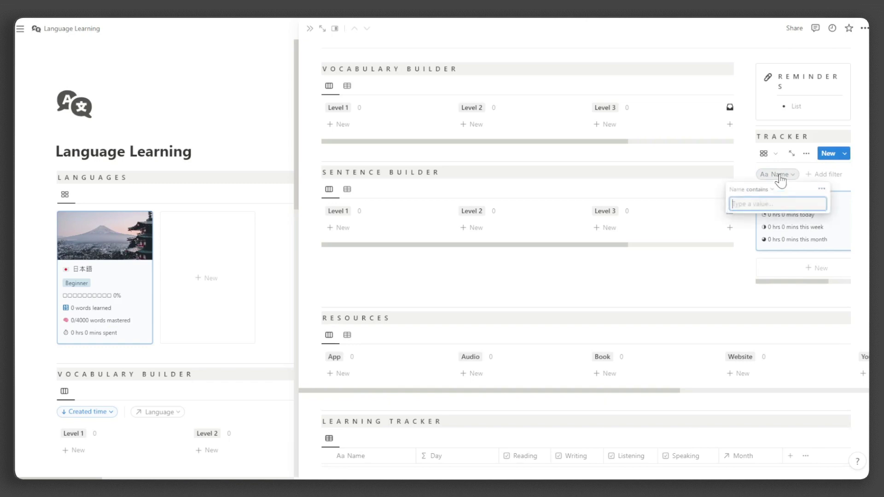
type("日本語")
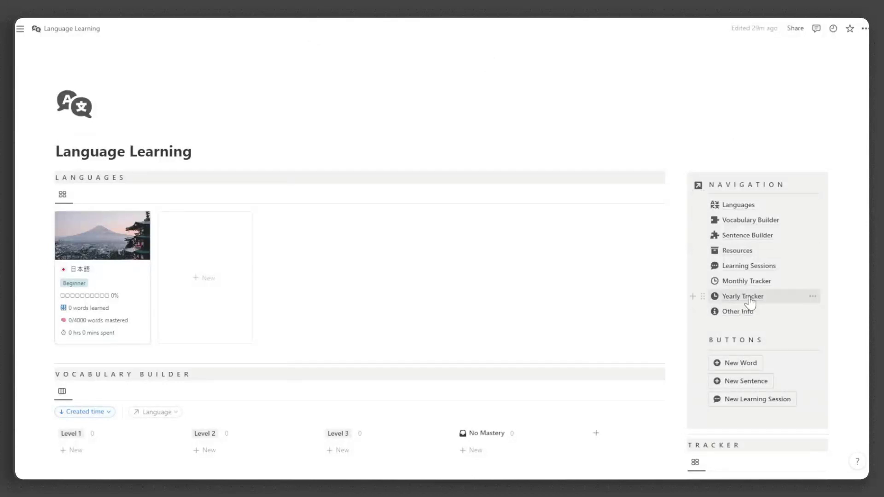
Step: Link the Yearly Tracker's 2023 and 2024 rows to 日本語 and return to the dashboard
left_click(741, 296)
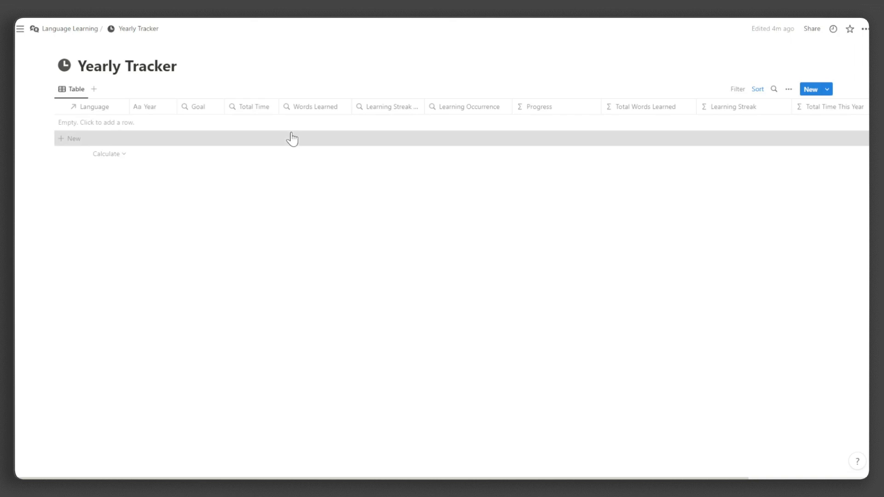
left_click(69, 139)
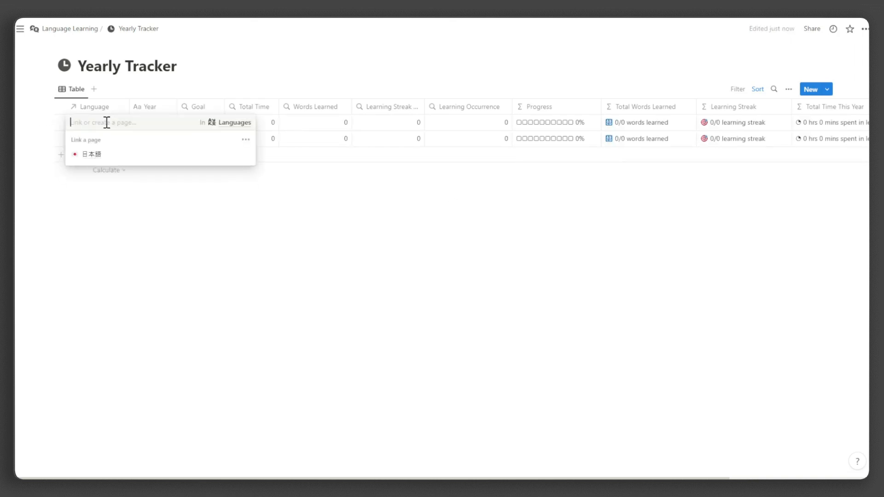
left_click(90, 155)
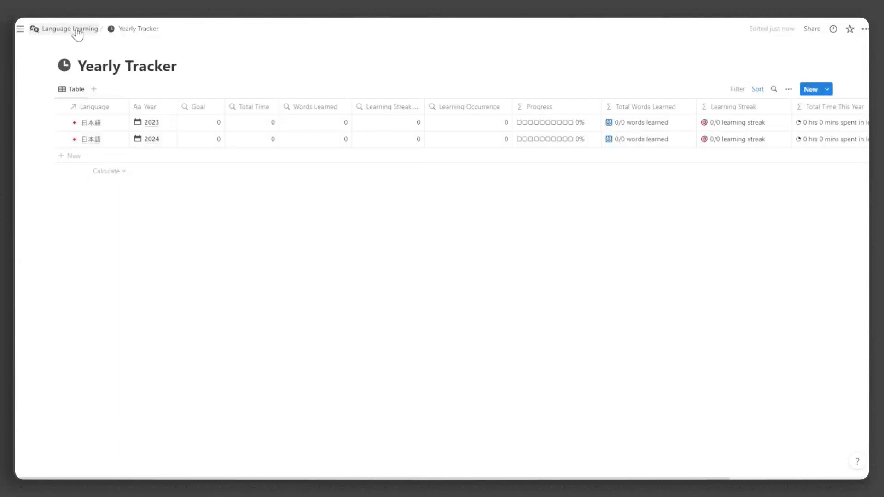
left_click(70, 29)
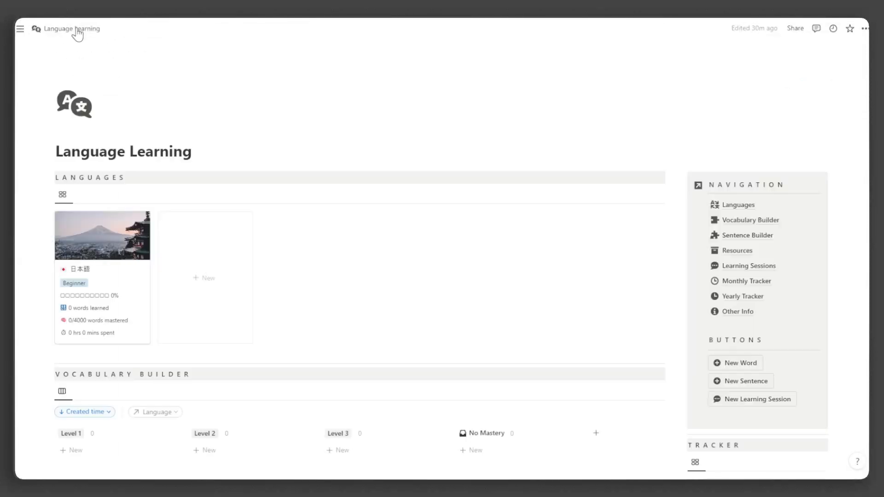
Step: Add 2023 month rows in Monthly Tracker linked to 日本語
left_click(745, 281)
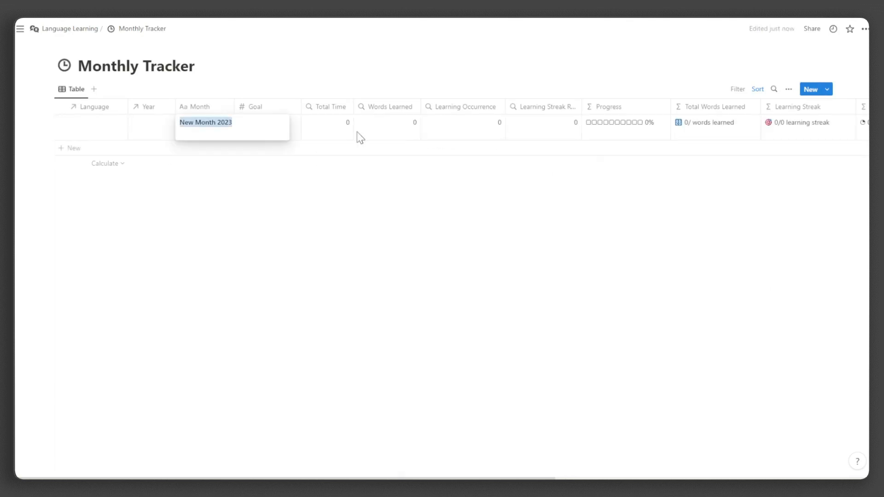
type("2023 一月")
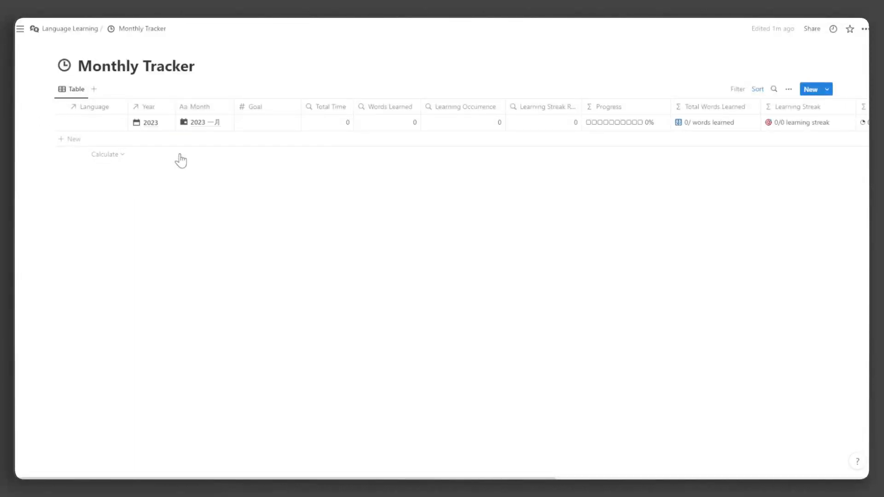
left_click(88, 122)
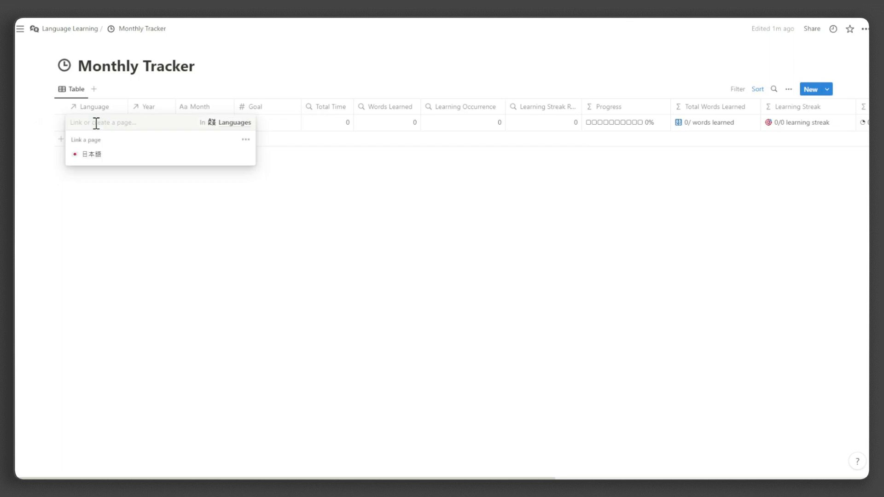
left_click(91, 155)
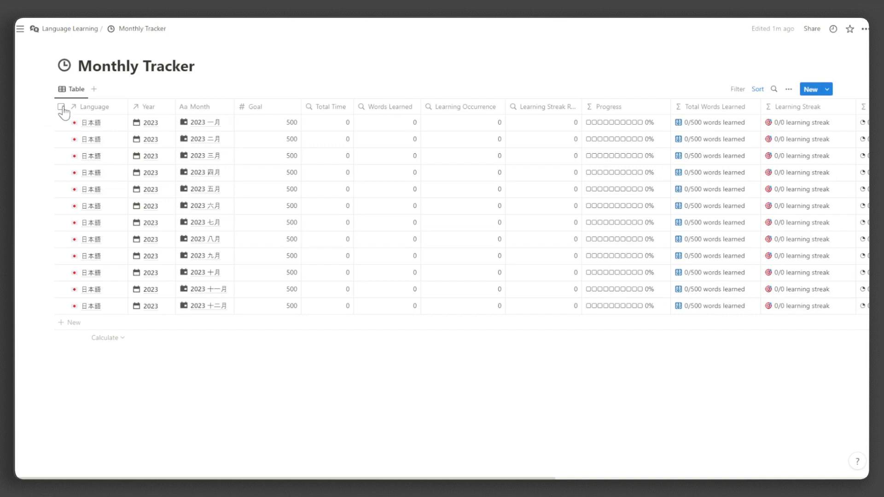
Step: Duplicate all twelve month rows and change the copies' Year
left_click(61, 106)
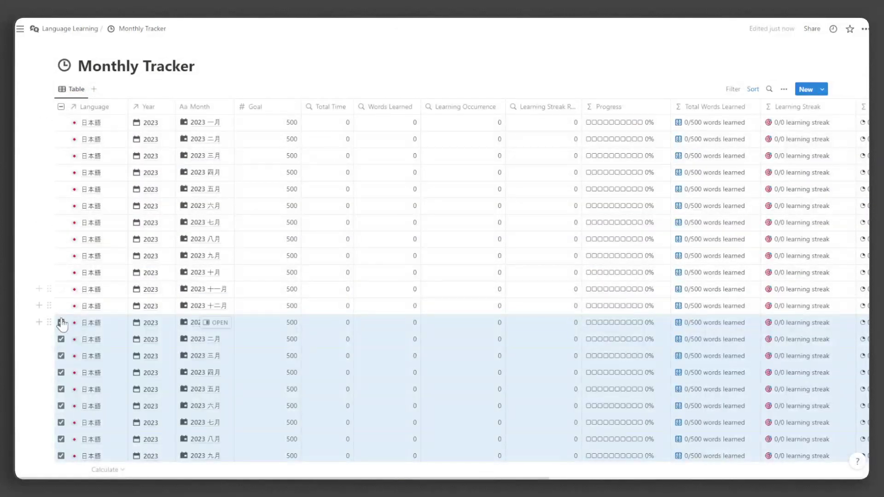
left_click(61, 323)
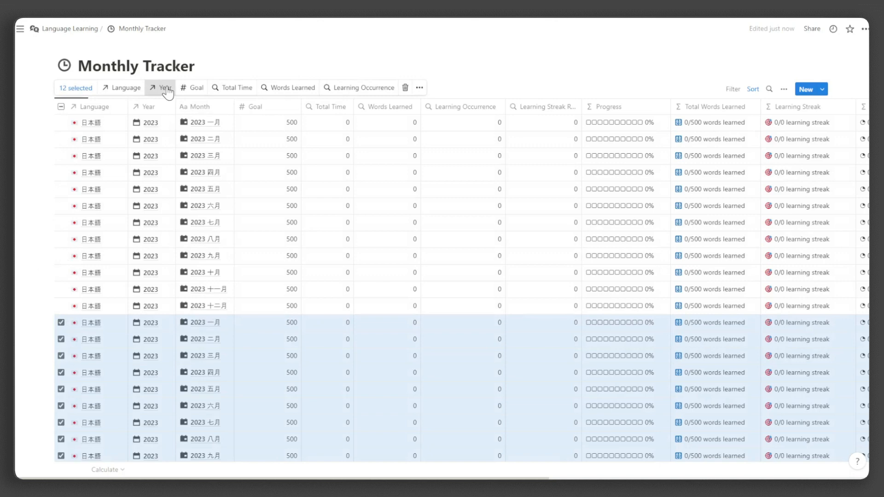
left_click(162, 87)
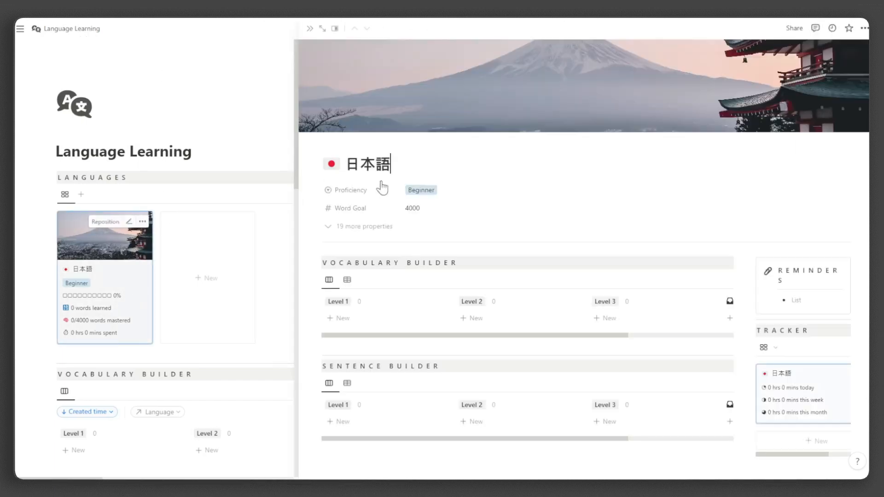
Step: Switch Vocabulary Builder to table view and add a new word on the 日本語 page
left_click(348, 230)
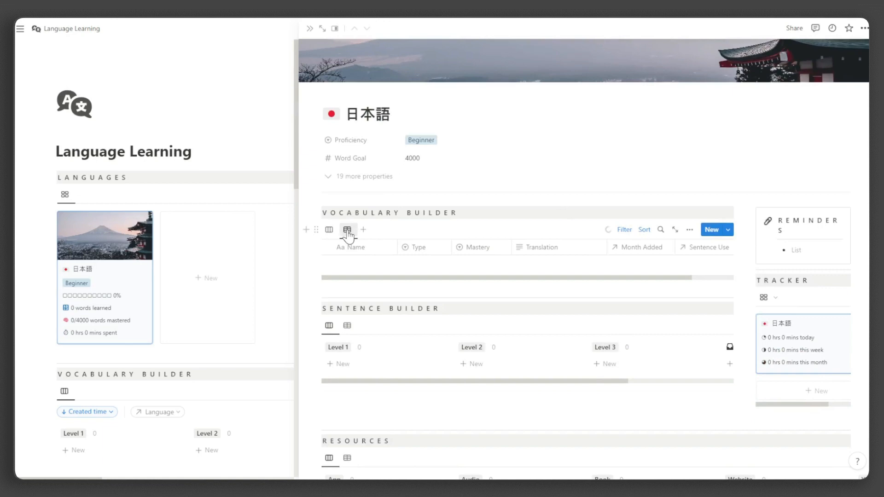
left_click(347, 230)
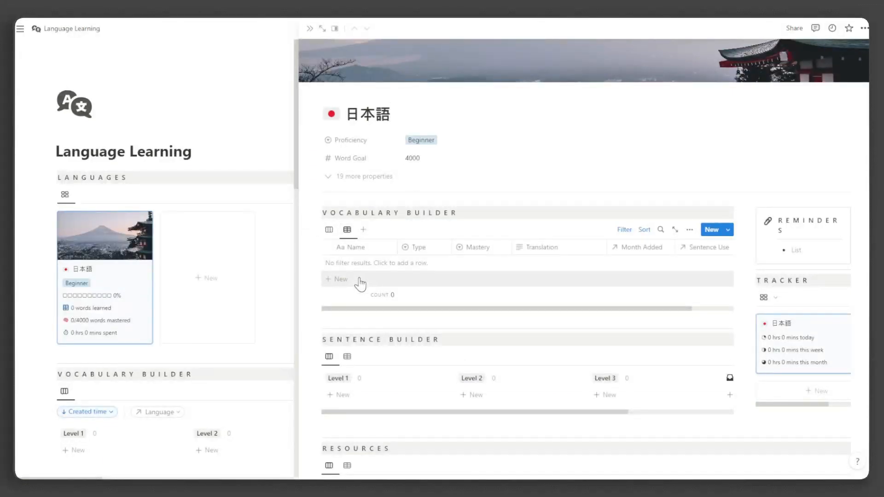
left_click(337, 279)
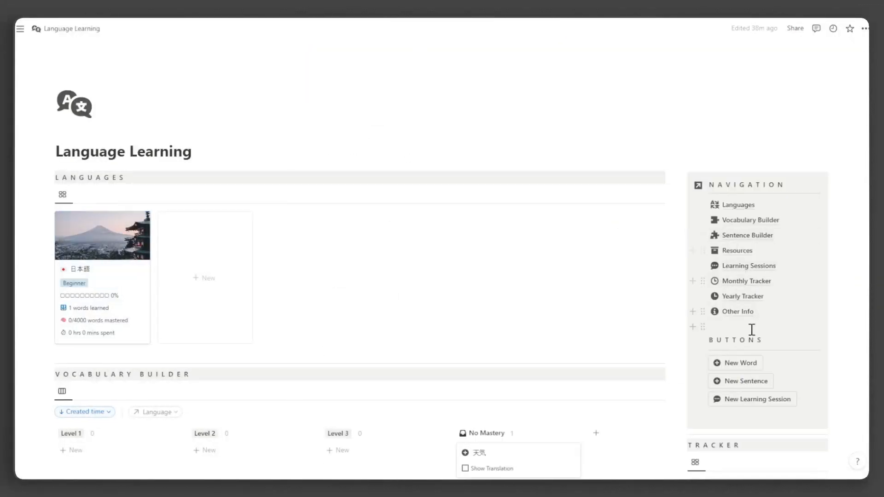
left_click(736, 311)
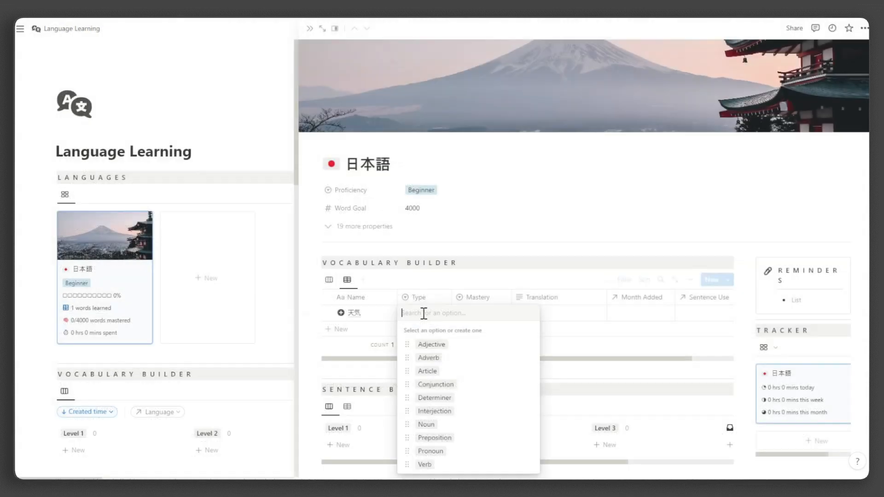
Step: Set 天気 as a Level 1 noun translated weather
left_click(425, 425)
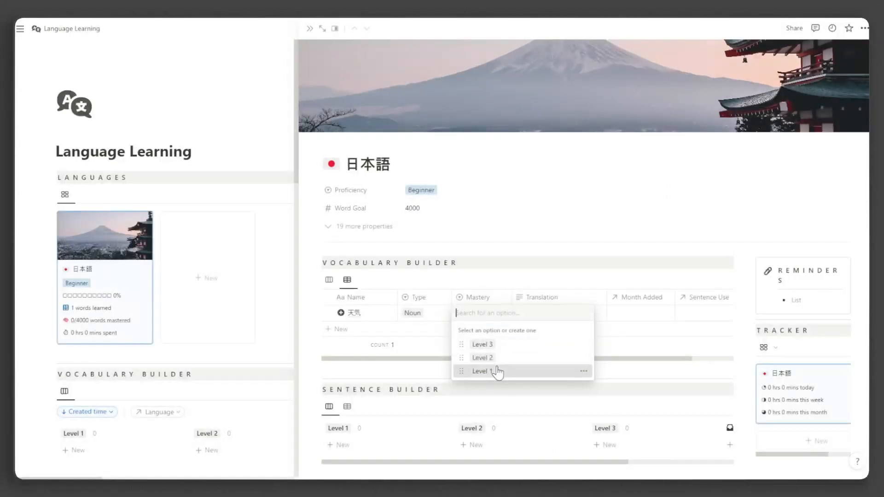
left_click(481, 371)
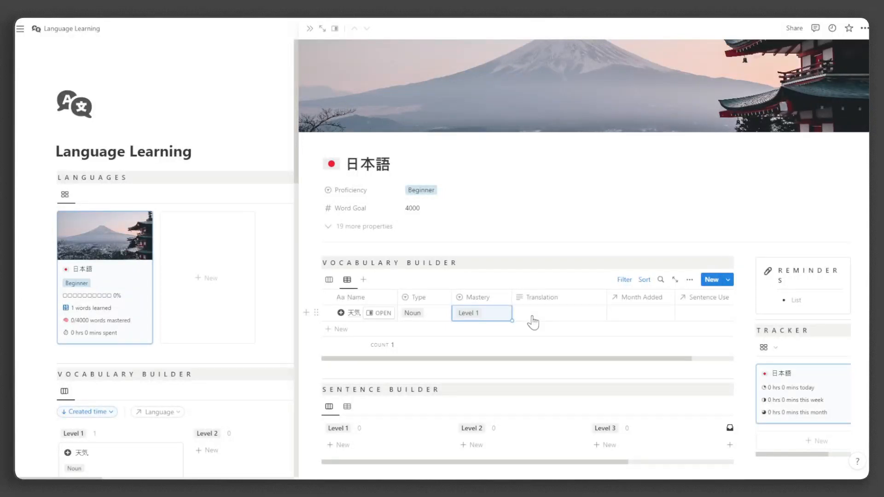
type("weather (tenki")
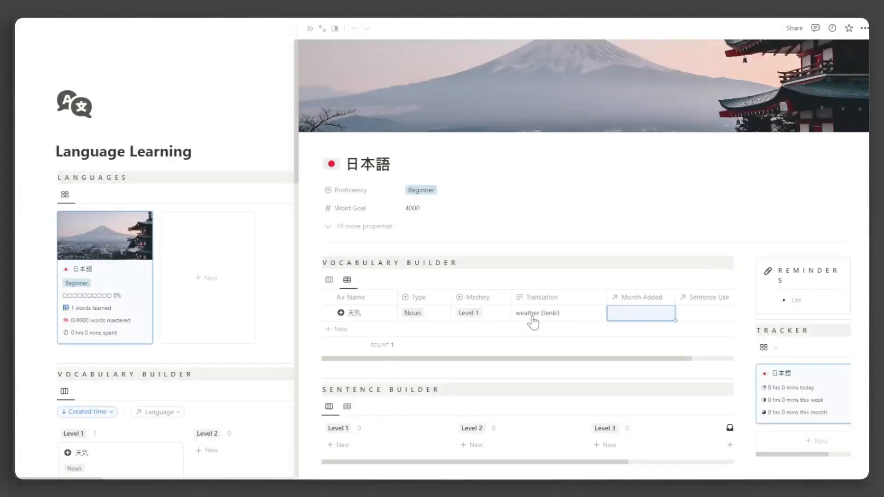
Step: Link 天気 to month 2023 八月 and filter the vocabulary table to that month
left_click(642, 313)
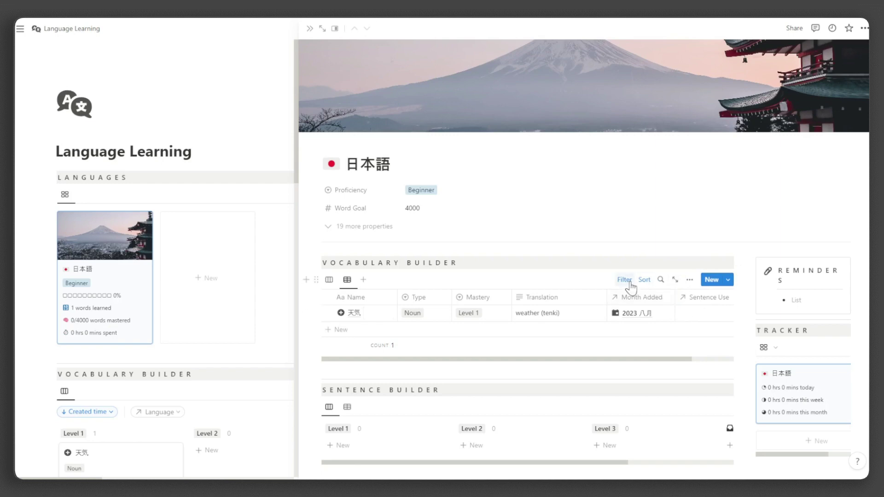
left_click(624, 279)
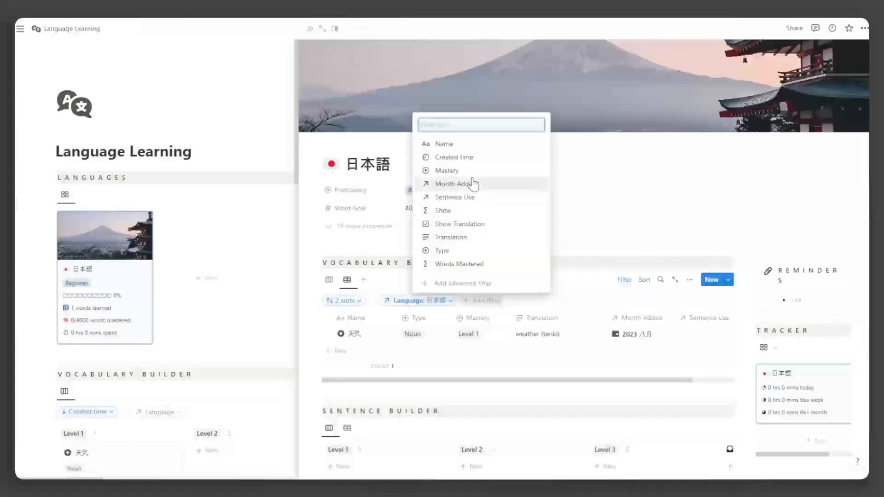
left_click(454, 183)
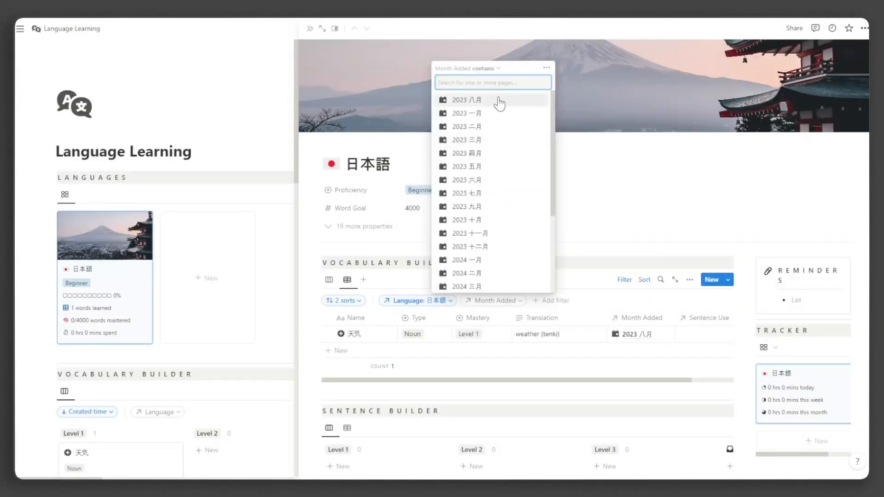
left_click(466, 99)
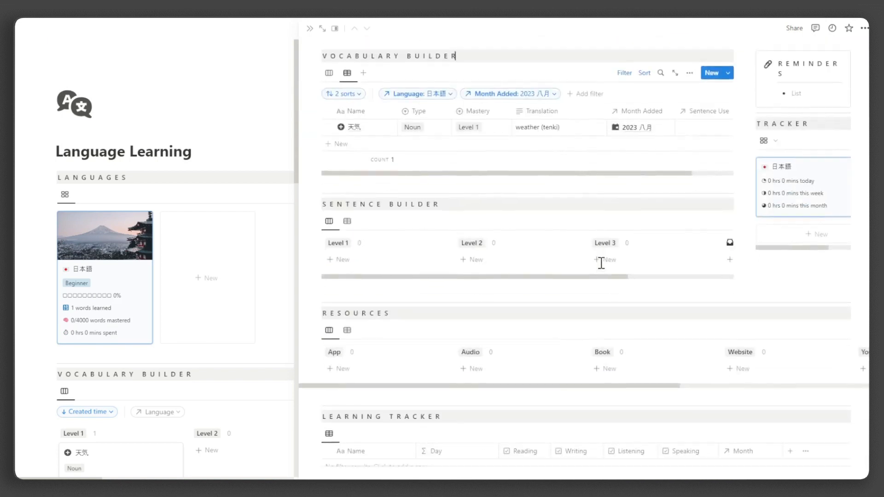
Step: Expand the Learning Stats section
scroll("down", 3)
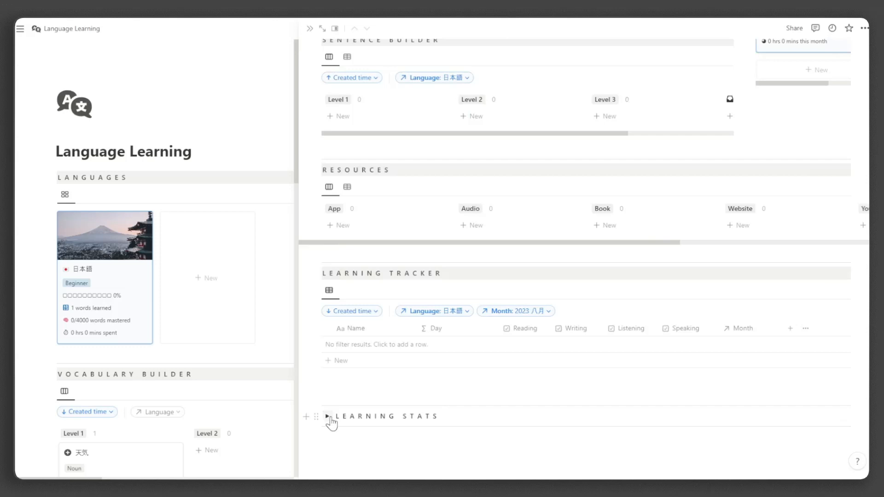
left_click(328, 417)
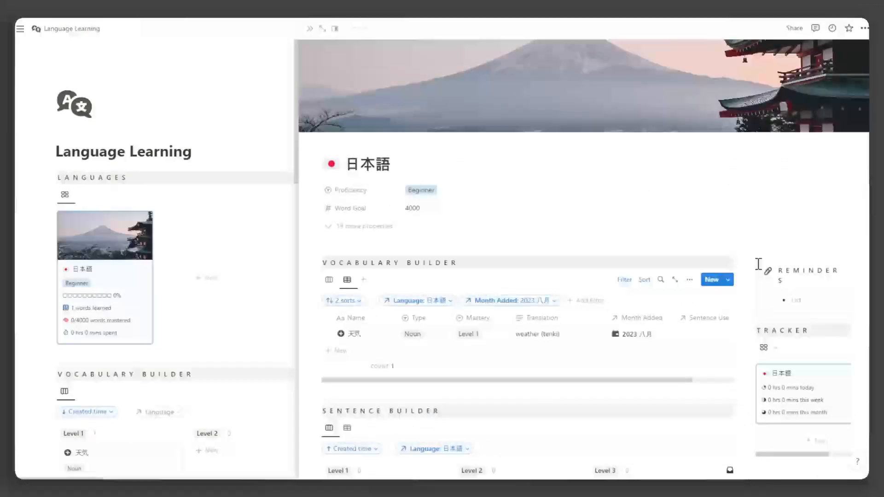
Step: Add いい天気ですね！ translated Good weather, huh! (Ii tenki desu ne), linked to 天気, with a note on swapping いい
scroll("down", 3)
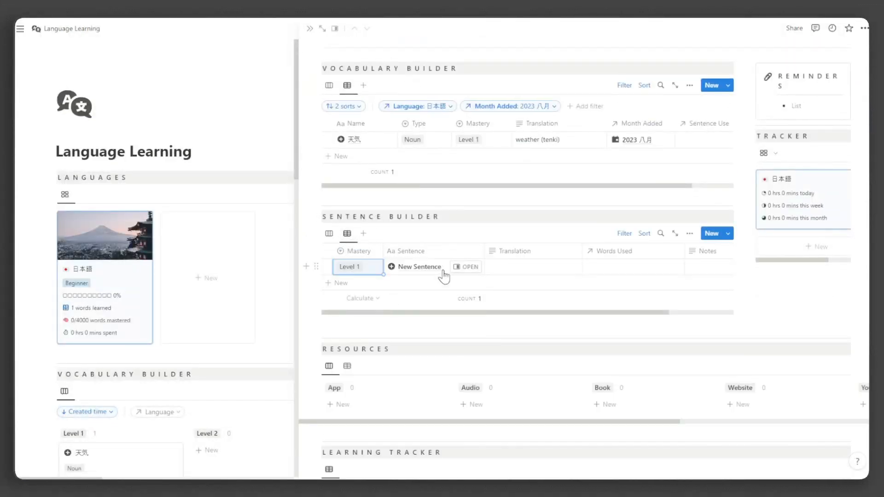
type("Good weather, huh! (Ii tenki desu ne)")
left_click(433, 267)
type("いい天気ですね！")
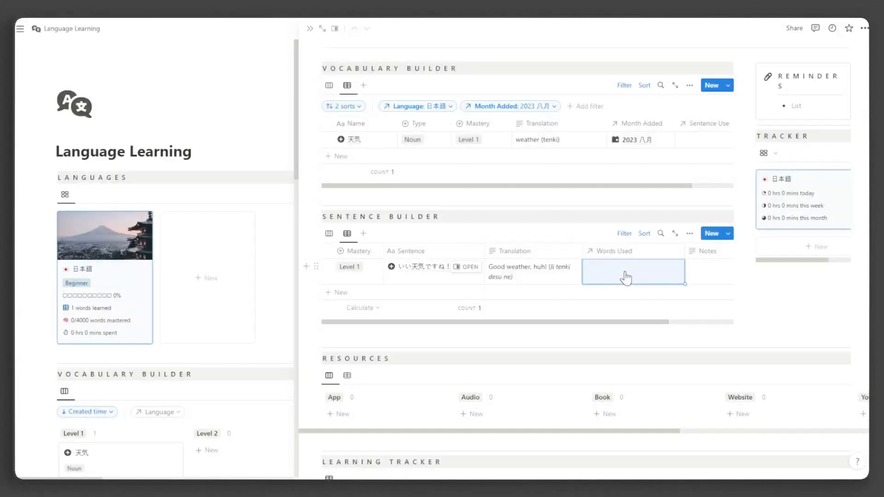
left_click(631, 272)
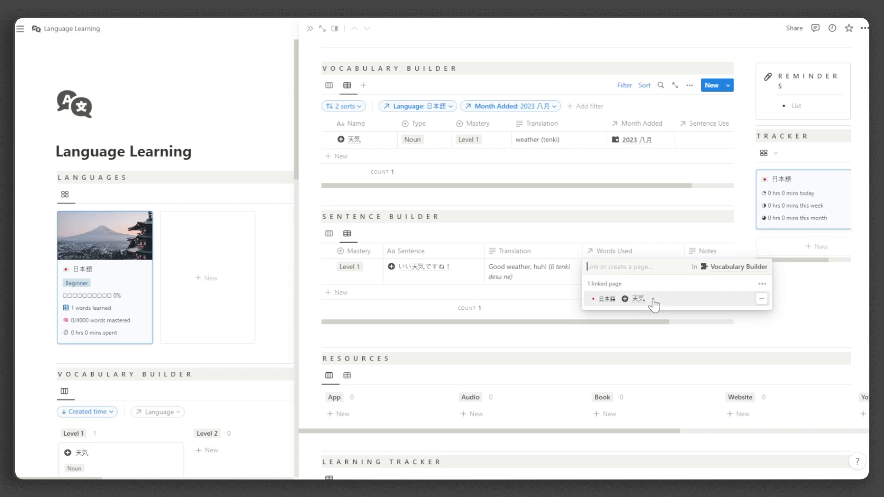
left_click(637, 298)
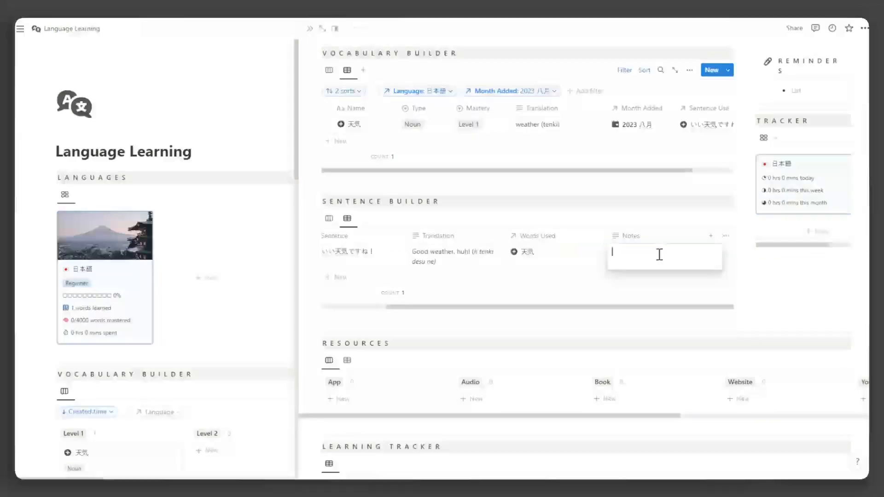
type("can change いい to whatever word fits the d")
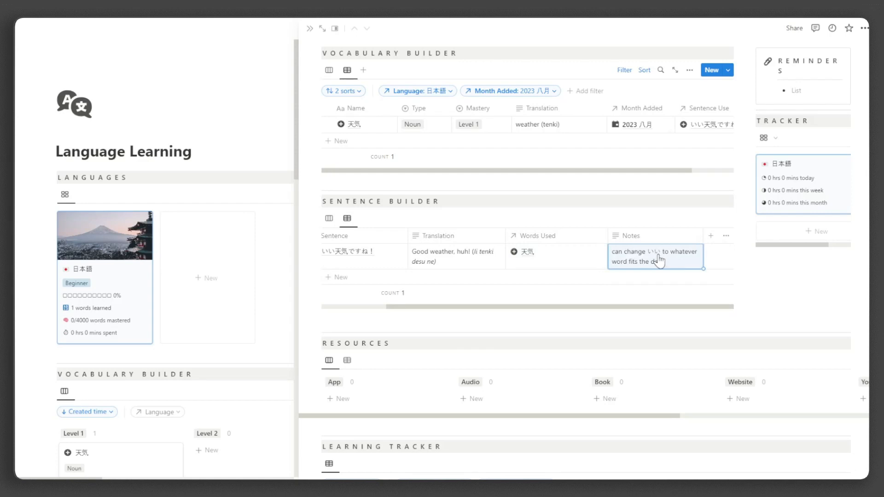
Step: Tag the Remembering the Kanji resource's usage as Reading and Writing
scroll("down", 3)
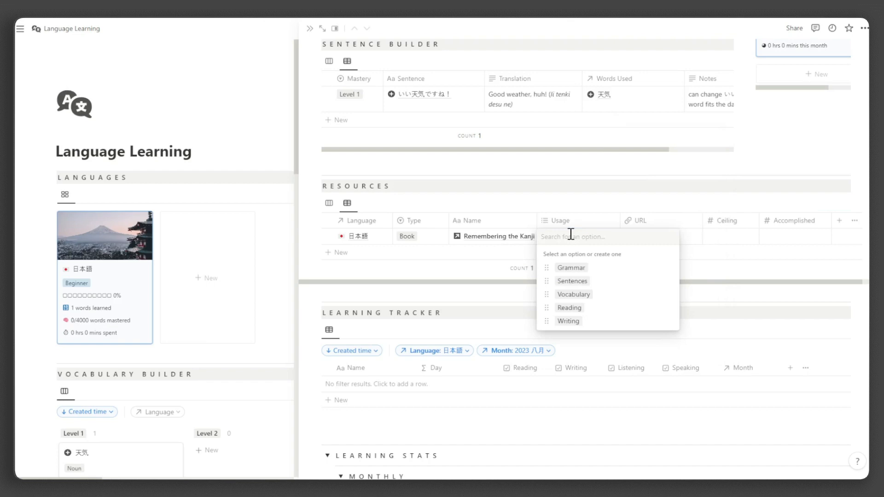
left_click(569, 308)
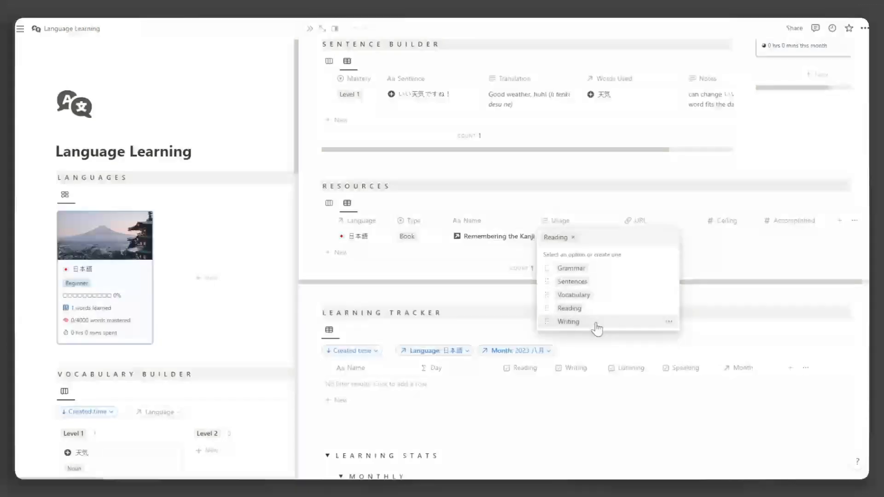
left_click(567, 322)
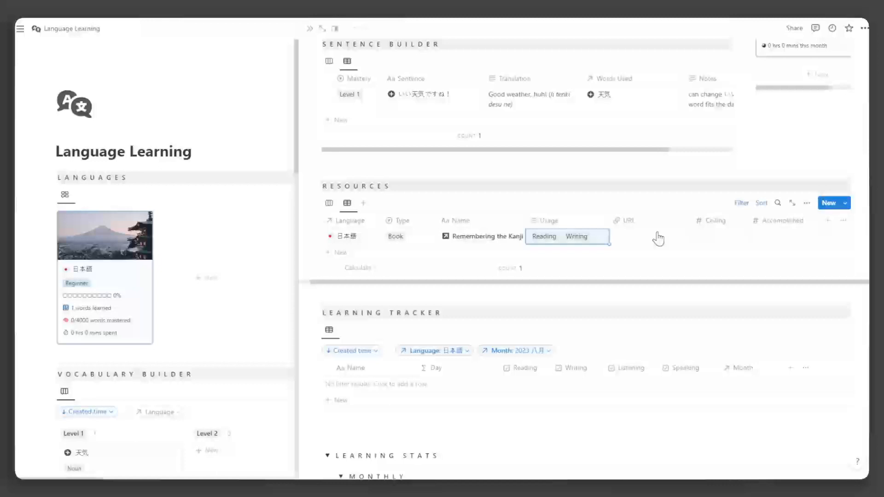
Step: Set the book's Ceiling to 496 and Accomplished to 211, then view resources as a board
left_click(720, 235)
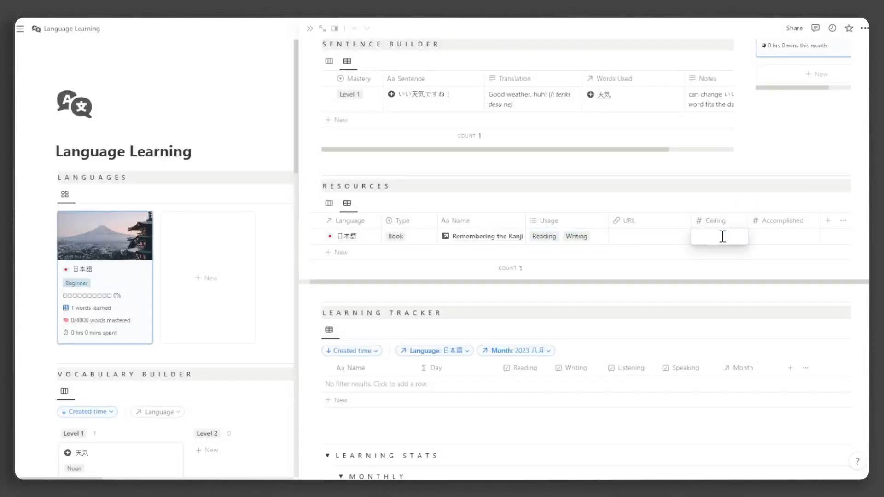
type("496")
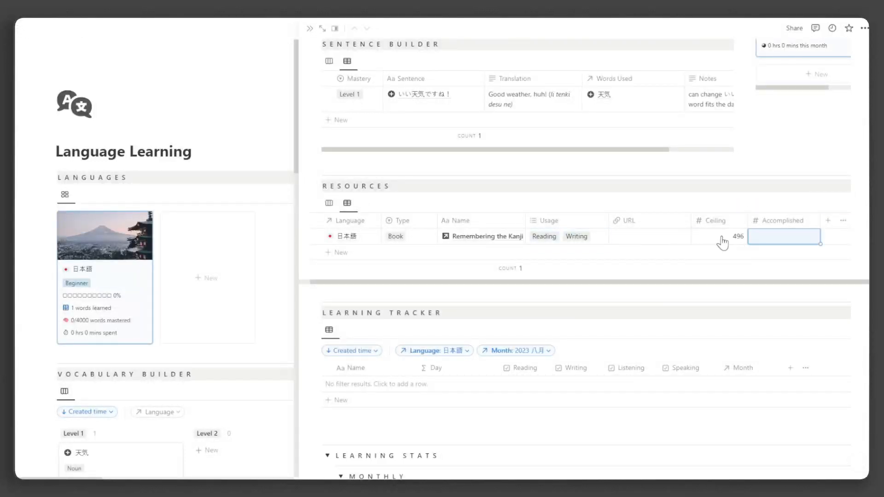
type("211")
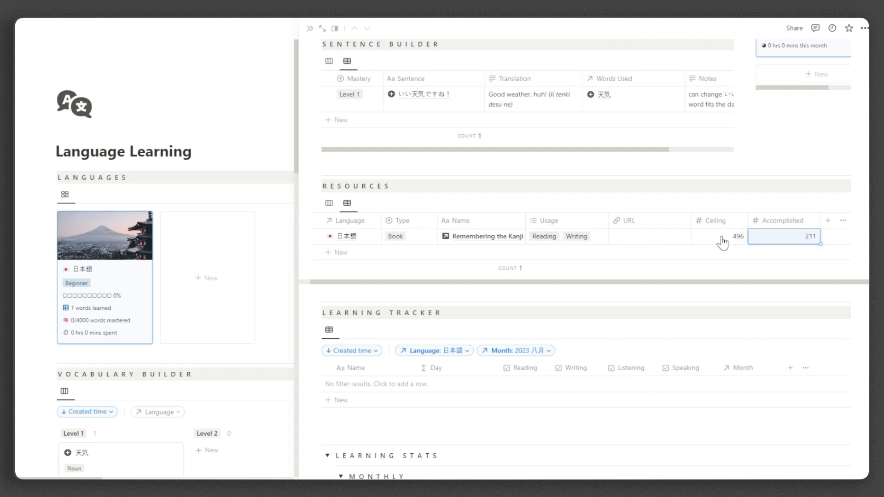
left_click(329, 203)
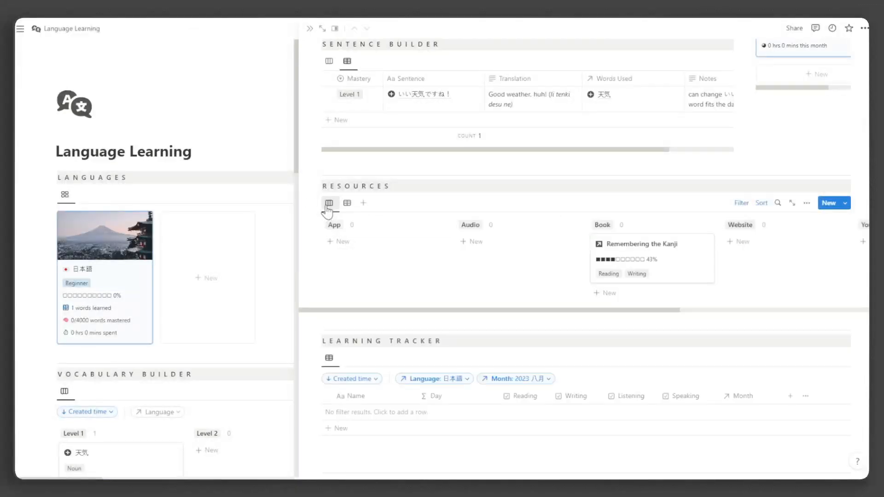
scroll("down", 3)
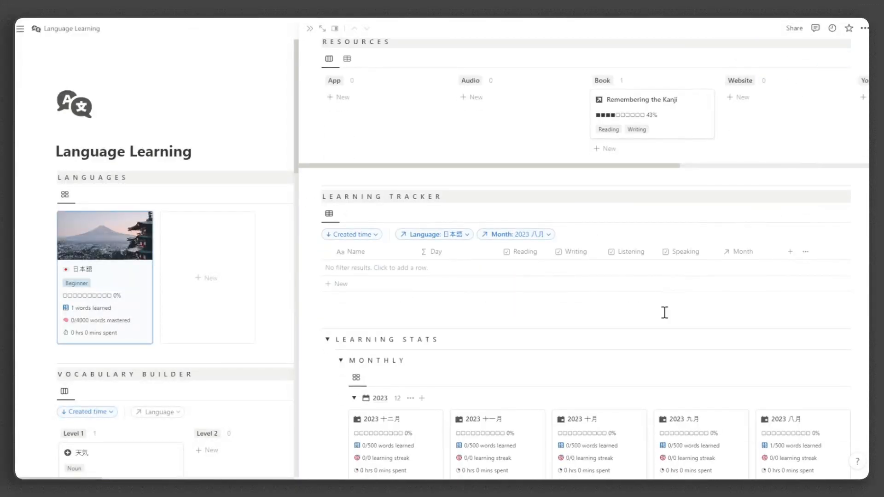
Step: Add a New Session entry to the Learning Tracker dated August 04, 2023 with all four skills ticked
left_click(337, 283)
type("New Session")
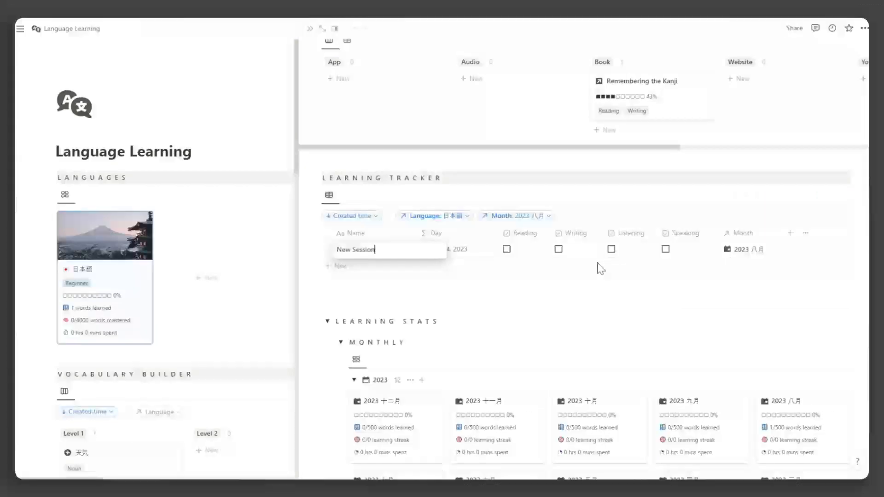
left_click(506, 248)
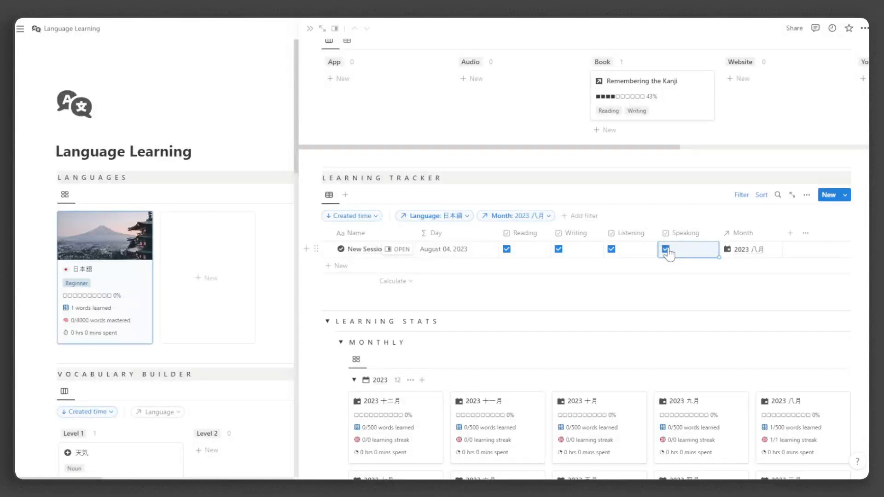
scroll("down", 3)
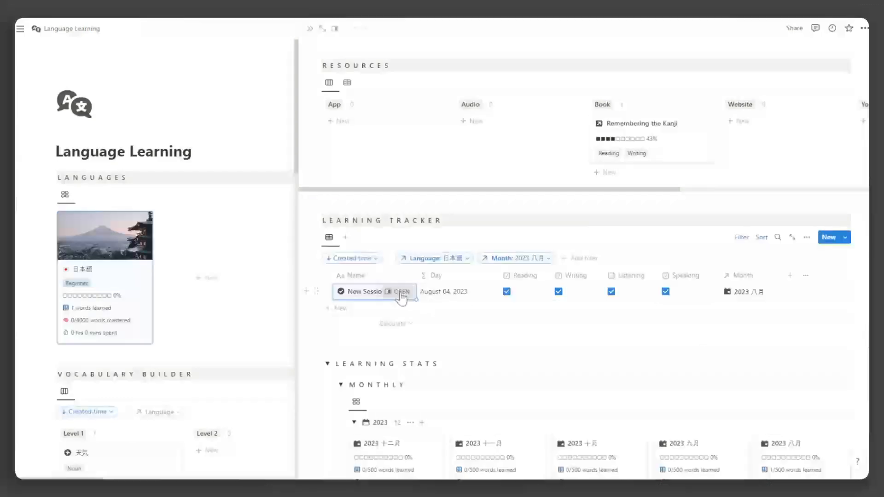
Step: Start the session timer from the New Session page
left_click(399, 291)
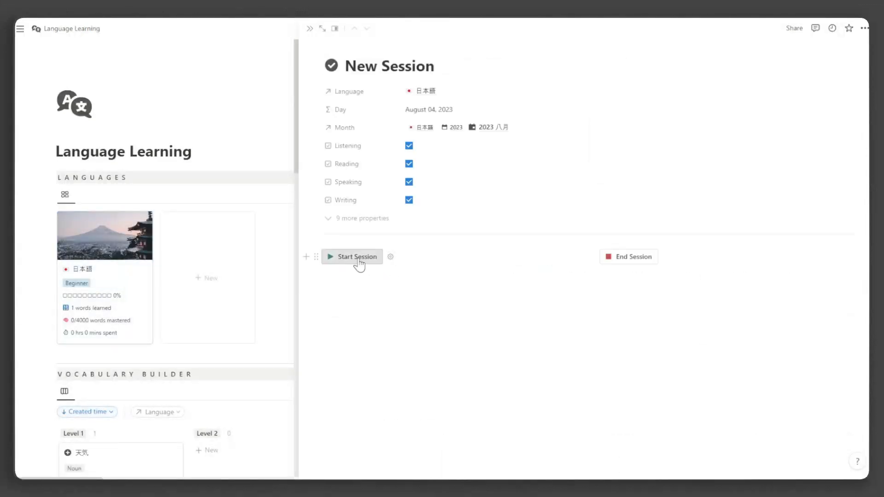
left_click(355, 256)
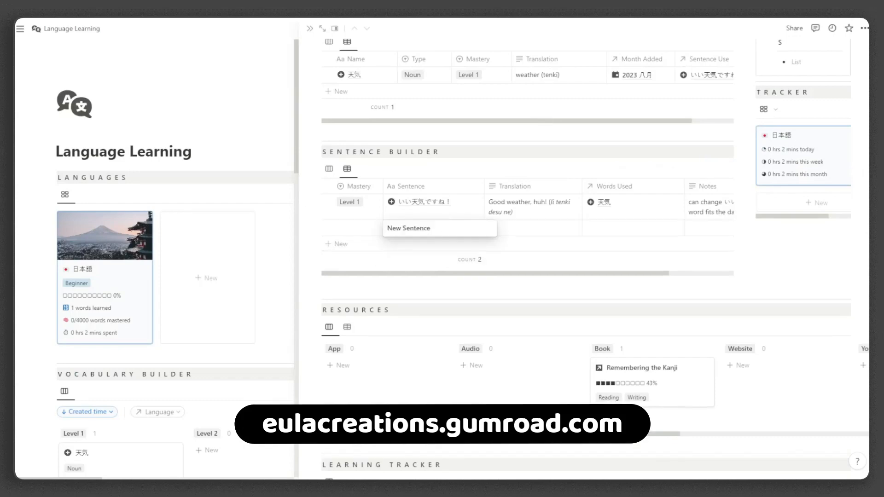
Step: Enter the sentence 元気ですか with translation How are you? (Genki desu ka)
type("元気ですか")
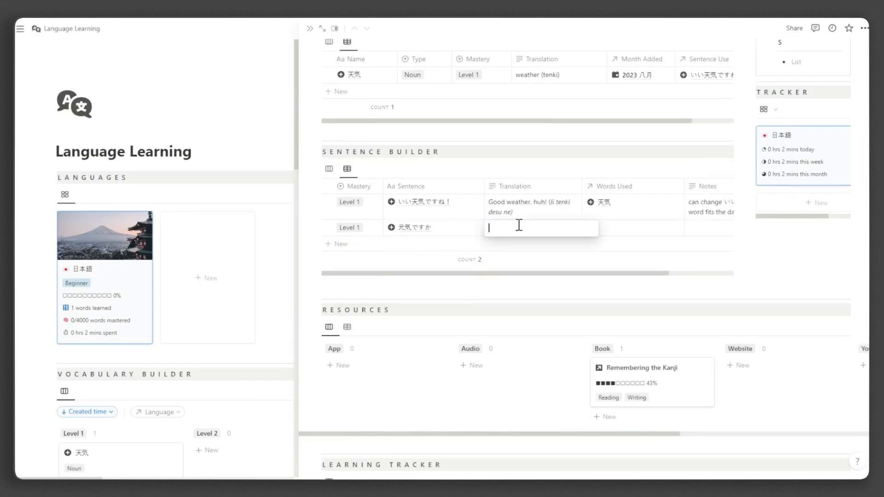
type("How are you?")
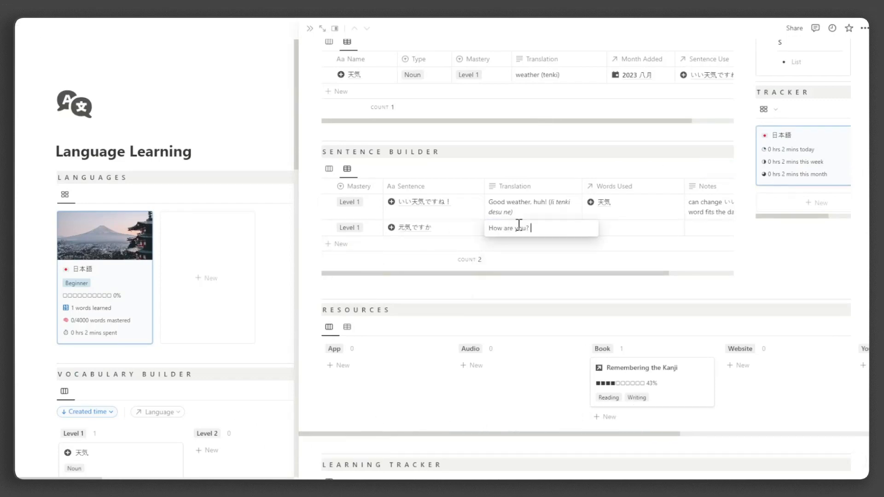
type("(Genki desu ka")
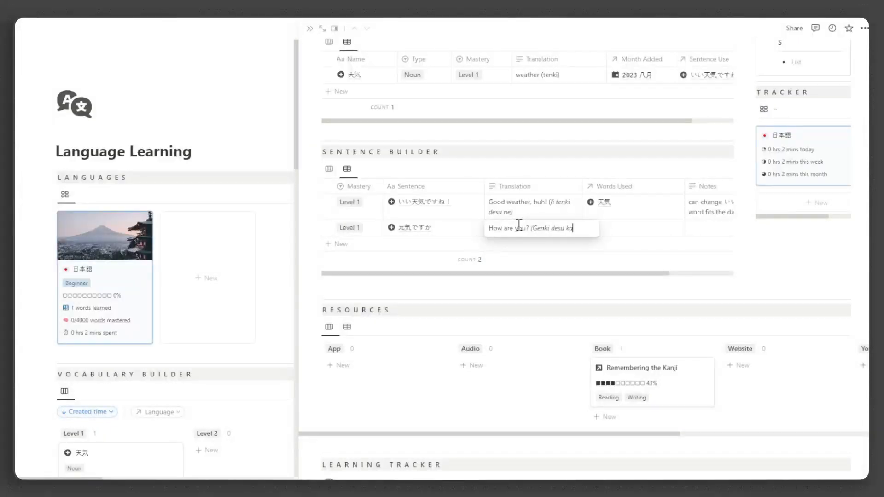